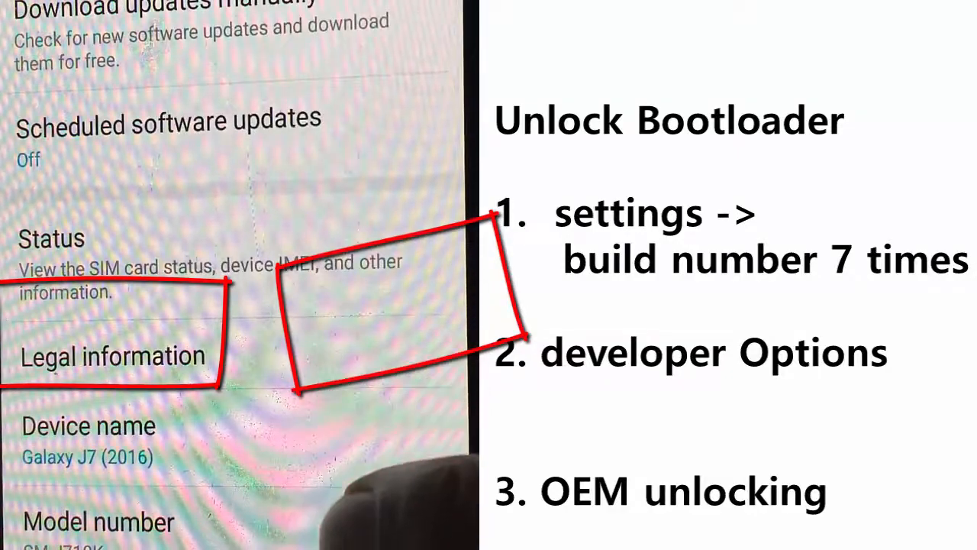
# Confirm development settings, switch OEM unlock on and allow USB debugging in Developer options.
pyautogui.scroll(-3)
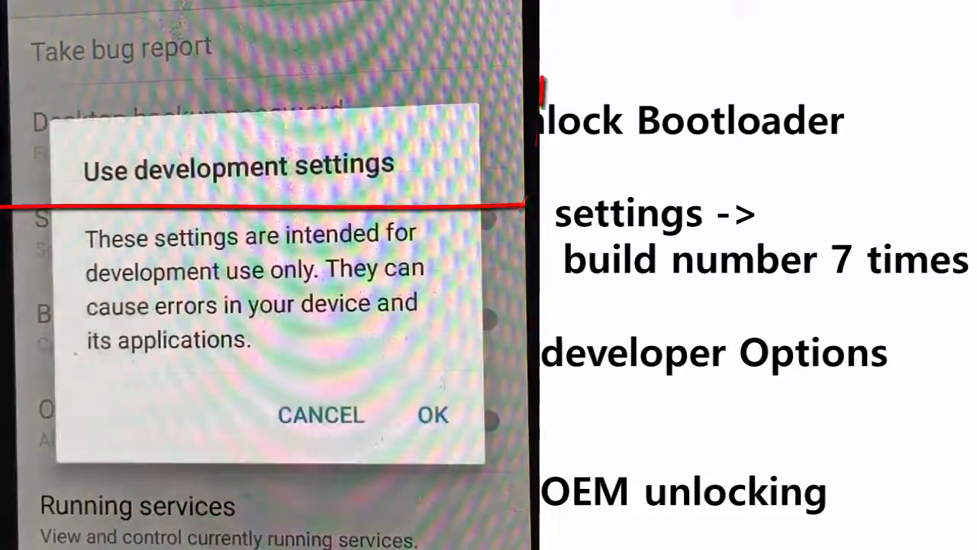
pyautogui.click(432, 415)
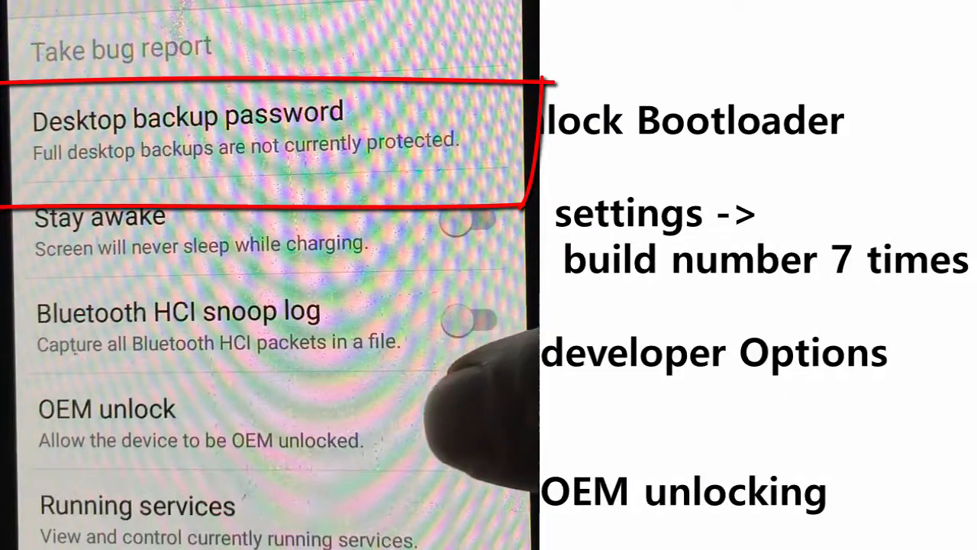
pyautogui.click(474, 419)
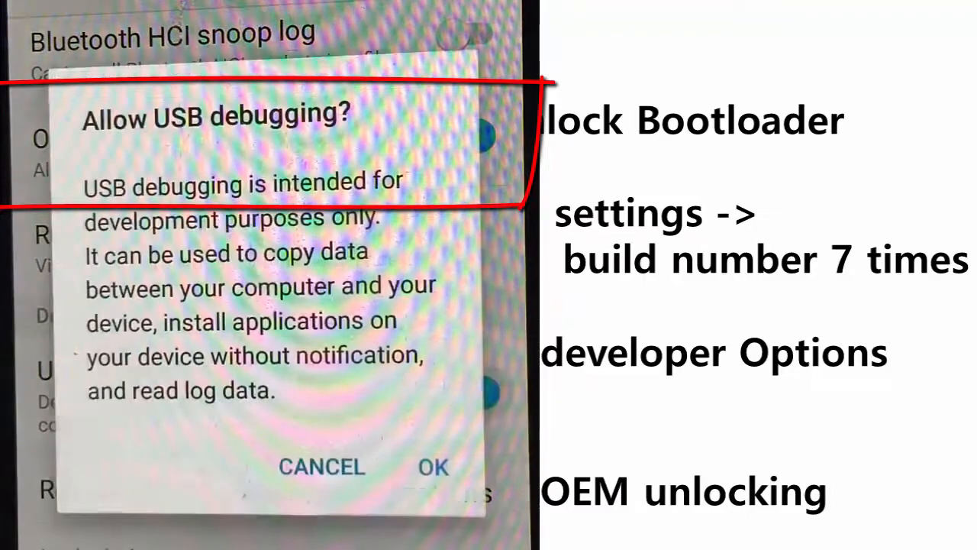
pyautogui.click(433, 467)
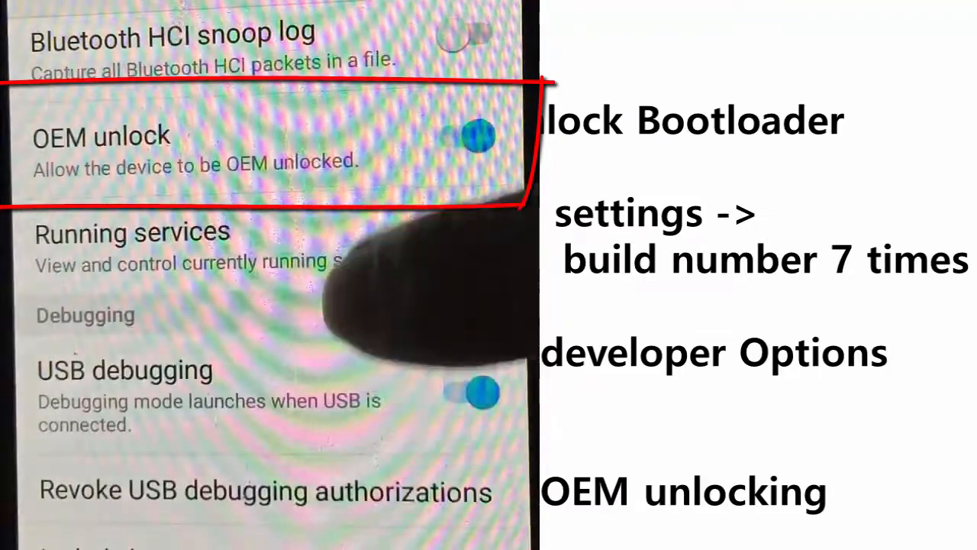
pyautogui.scroll(-3)
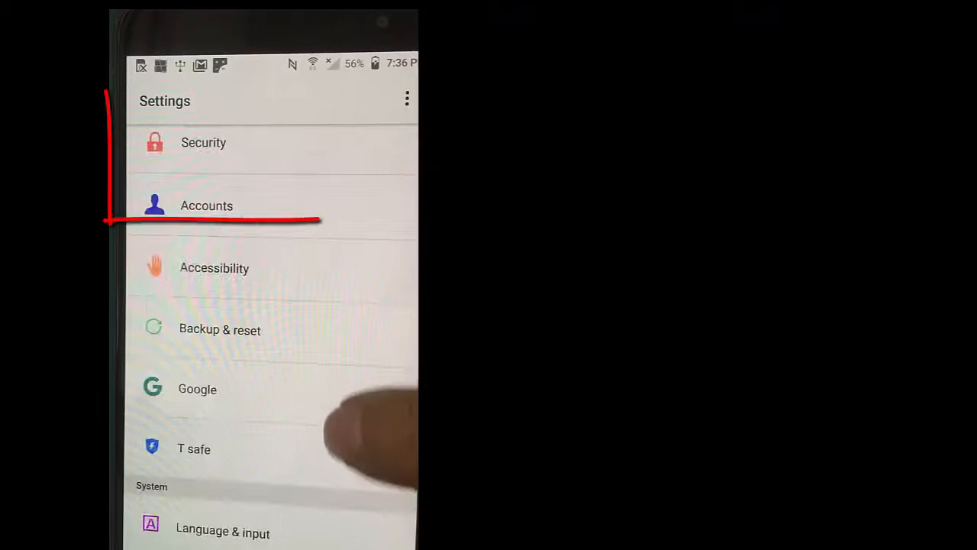
# Open Accounts in Settings and show the Google account details.
pyautogui.scroll(-3)
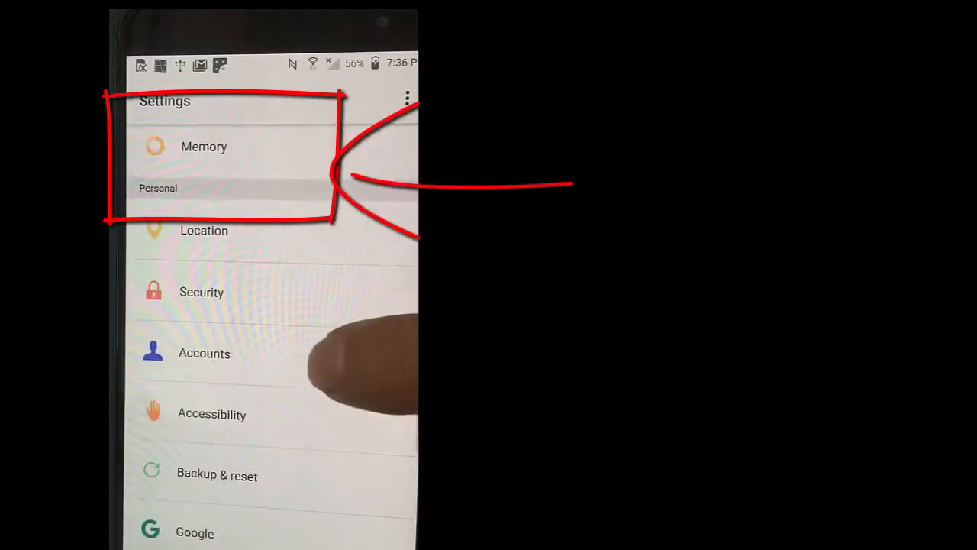
pyautogui.click(204, 353)
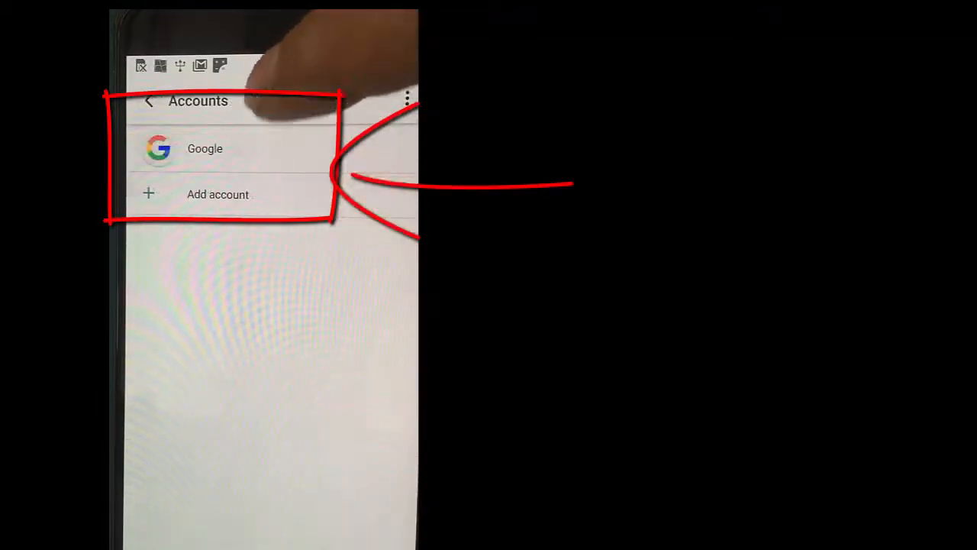
pyautogui.click(205, 148)
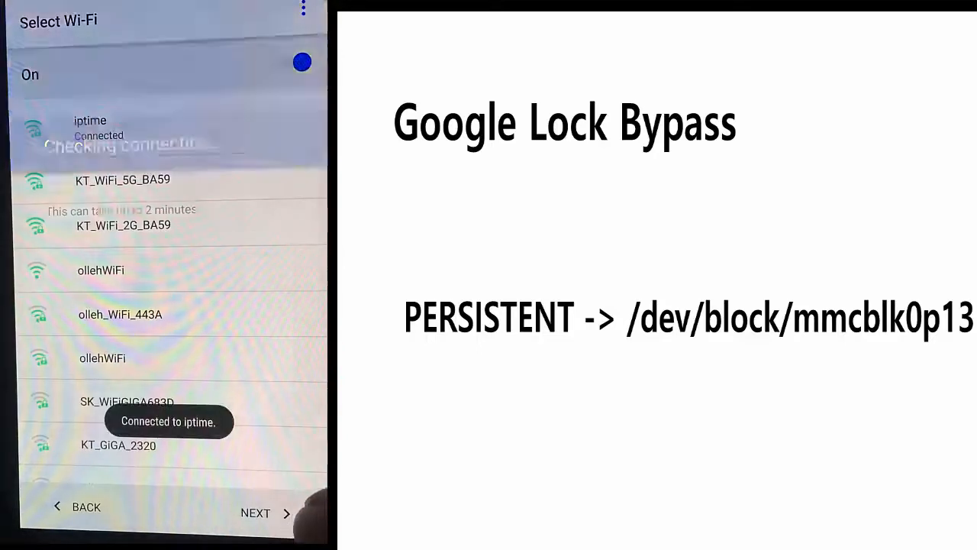
# Continue past the Select Wi-Fi screen to the Device Name step.
pyautogui.click(255, 513)
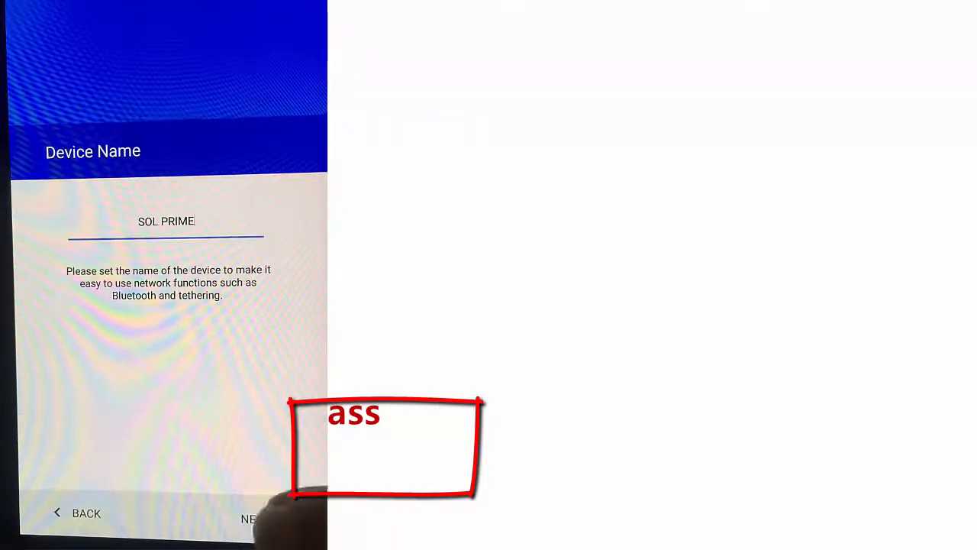
# Accept the device name SOL PRIME and choose 'No, thanks' for phone protection.
pyautogui.click(247, 519)
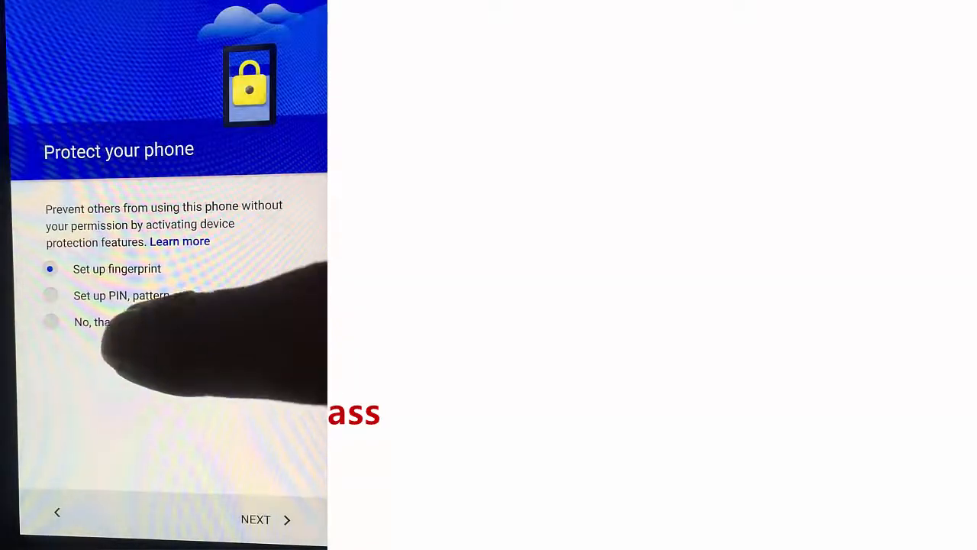
pyautogui.click(257, 519)
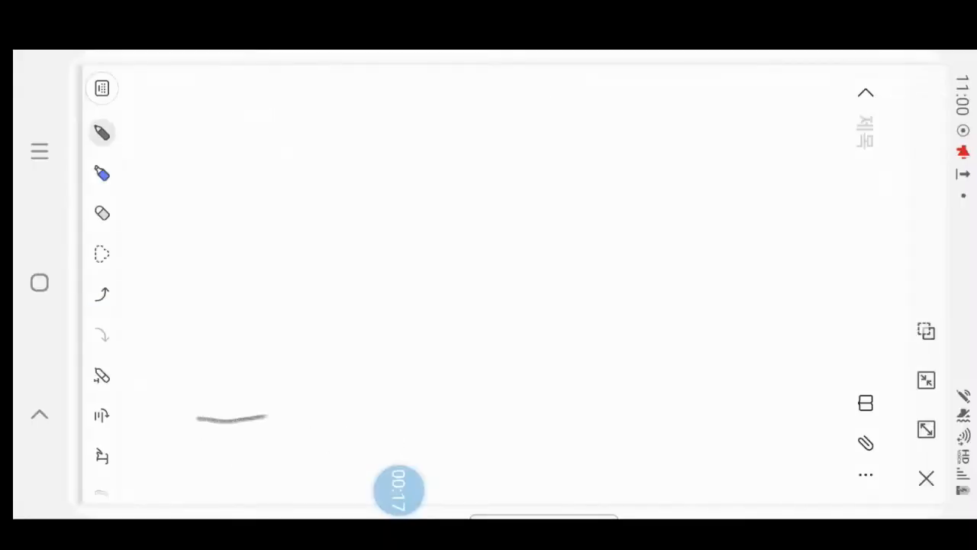
# Draw the graph axes and handwrite the labels 'time' and 'efforts'.
pyautogui.moveTo(267, 418); pyautogui.dragTo(809, 390)
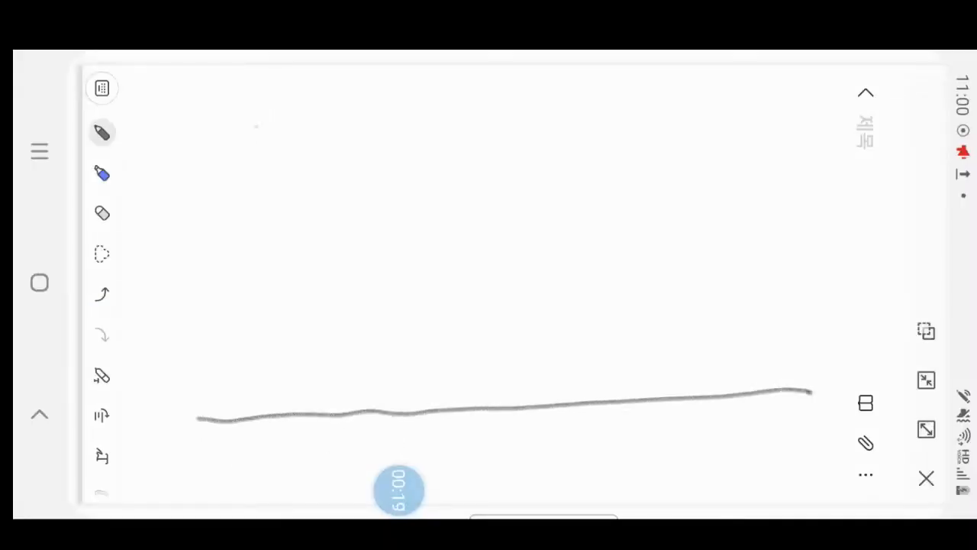
pyautogui.moveTo(256, 126); pyautogui.dragTo(283, 461)
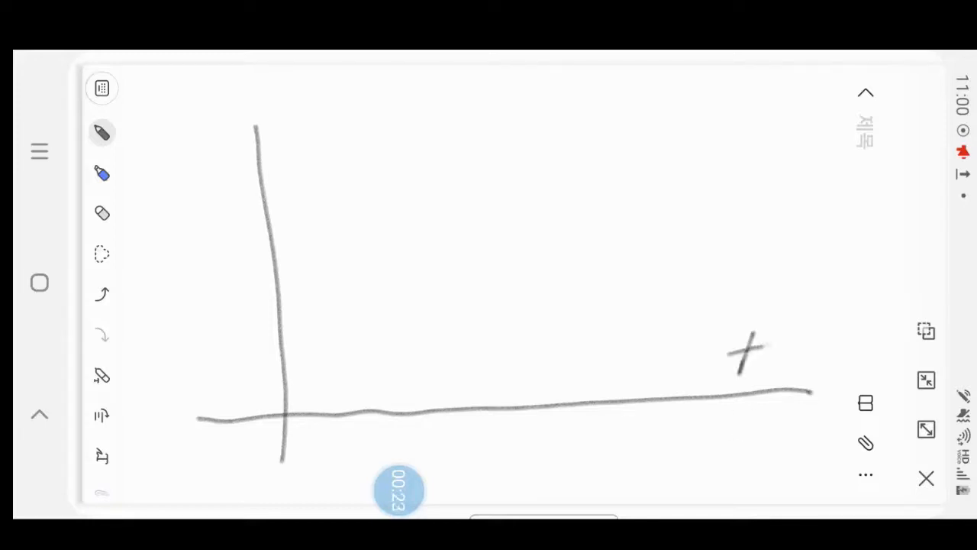
pyautogui.moveTo(733, 358); pyautogui.dragTo(812, 359)
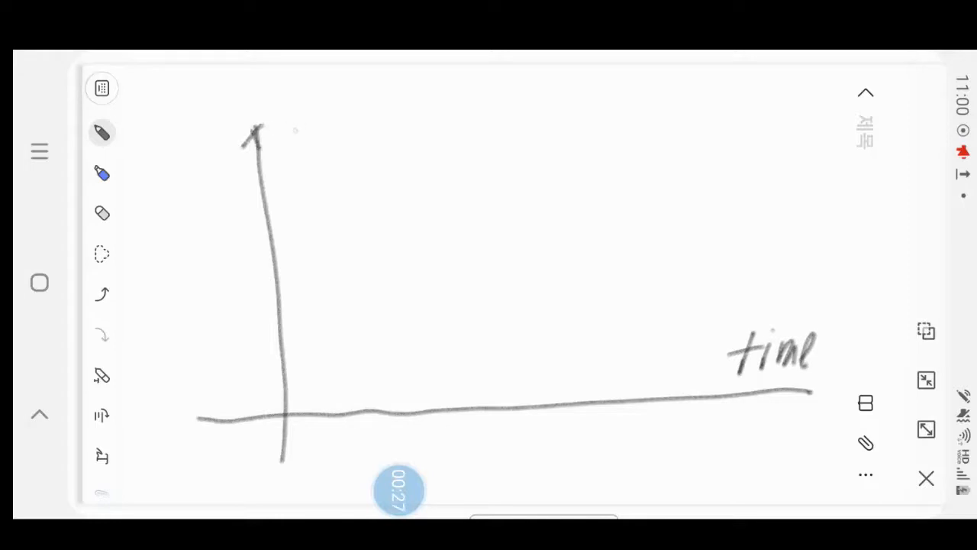
pyautogui.moveTo(287, 137); pyautogui.dragTo(355, 134)
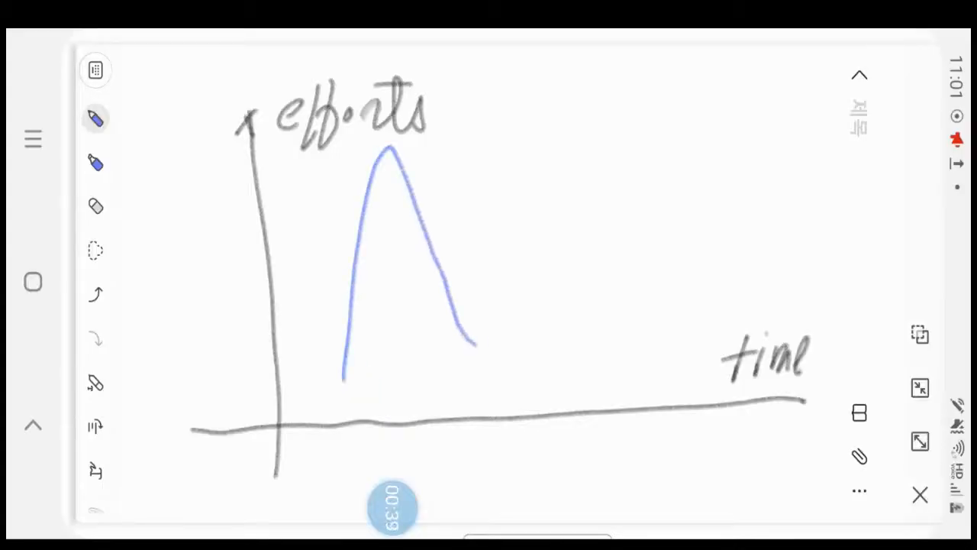
# Draw the blue curve's wavy tail toward the time label and begin the red annotation.
pyautogui.moveTo(458, 336); pyautogui.dragTo(687, 333)
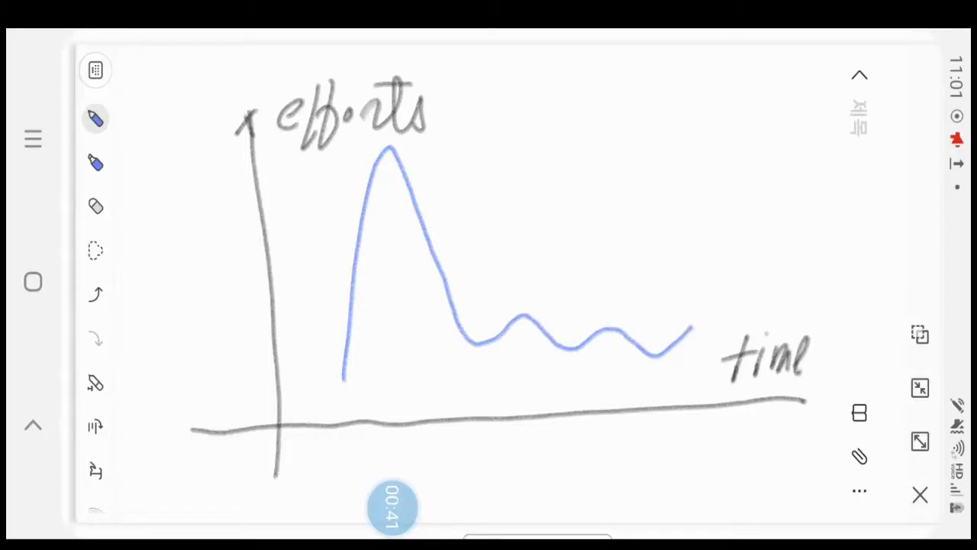
pyautogui.moveTo(690, 332); pyautogui.dragTo(756, 332)
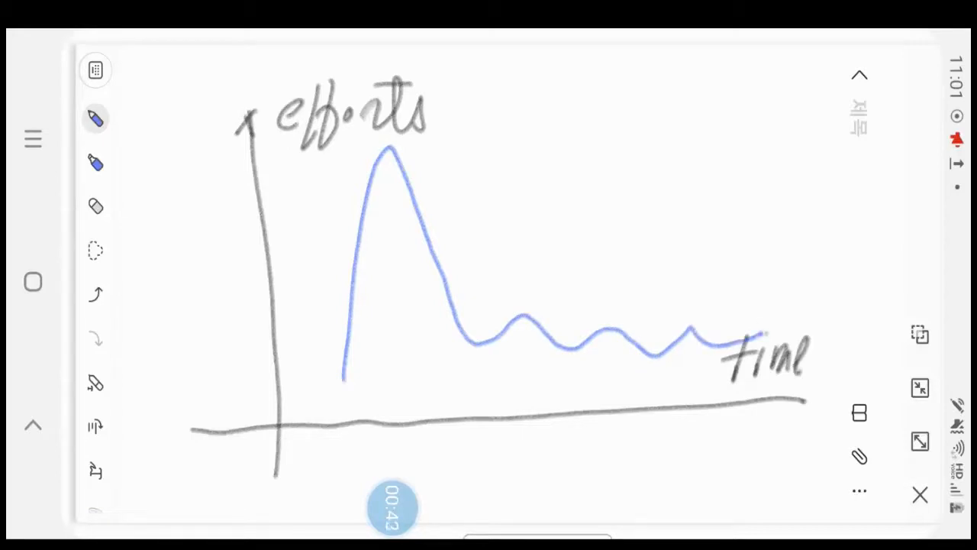
pyautogui.moveTo(476, 400); pyautogui.dragTo(504, 381)
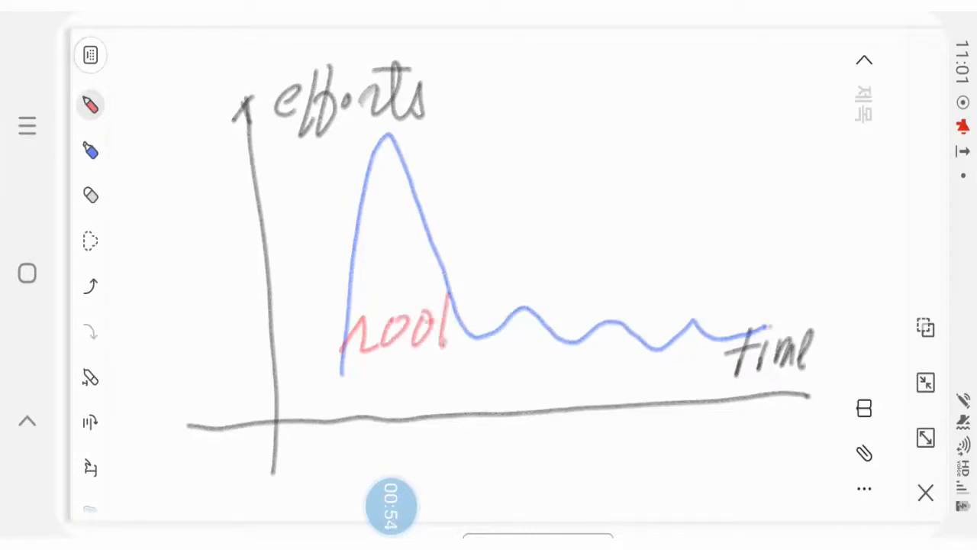
# Handwrite 'rooting' in red across the curve and 'paid service' below the time axis.
pyautogui.moveTo(446, 328); pyautogui.dragTo(527, 366)
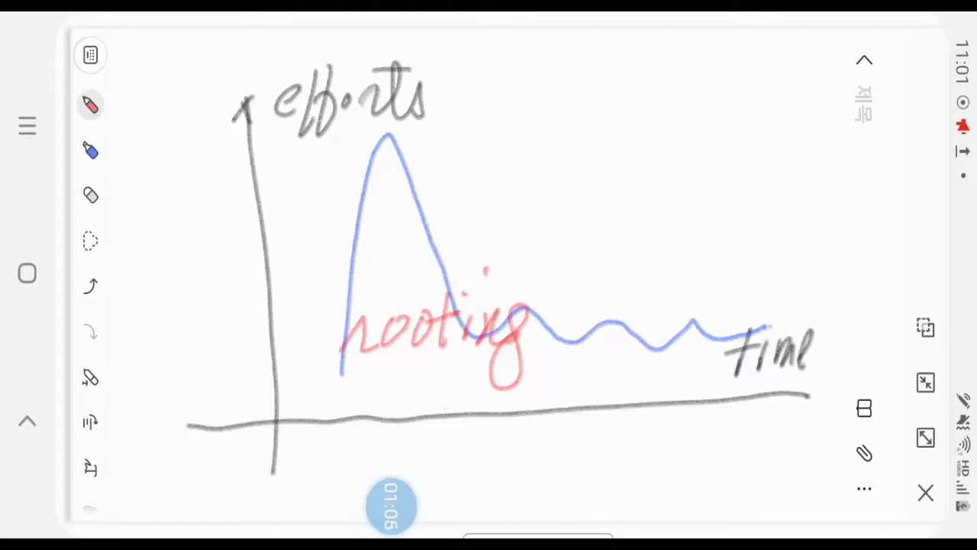
pyautogui.moveTo(397, 412); pyautogui.dragTo(474, 427)
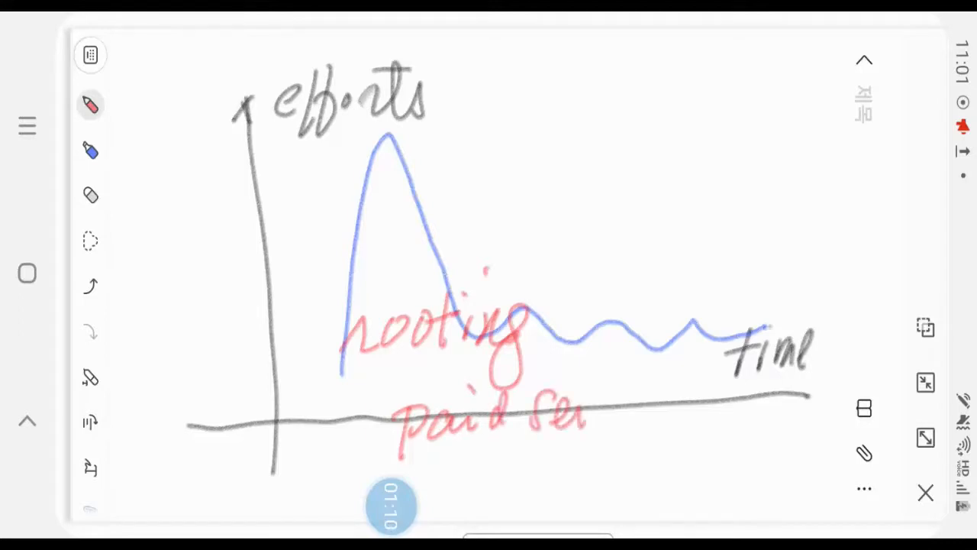
pyautogui.moveTo(580, 412); pyautogui.dragTo(664, 412)
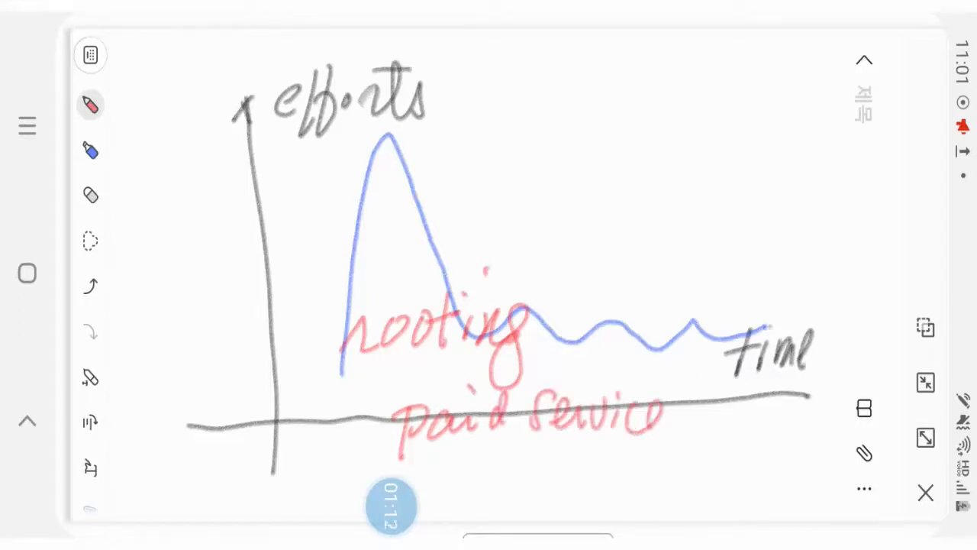